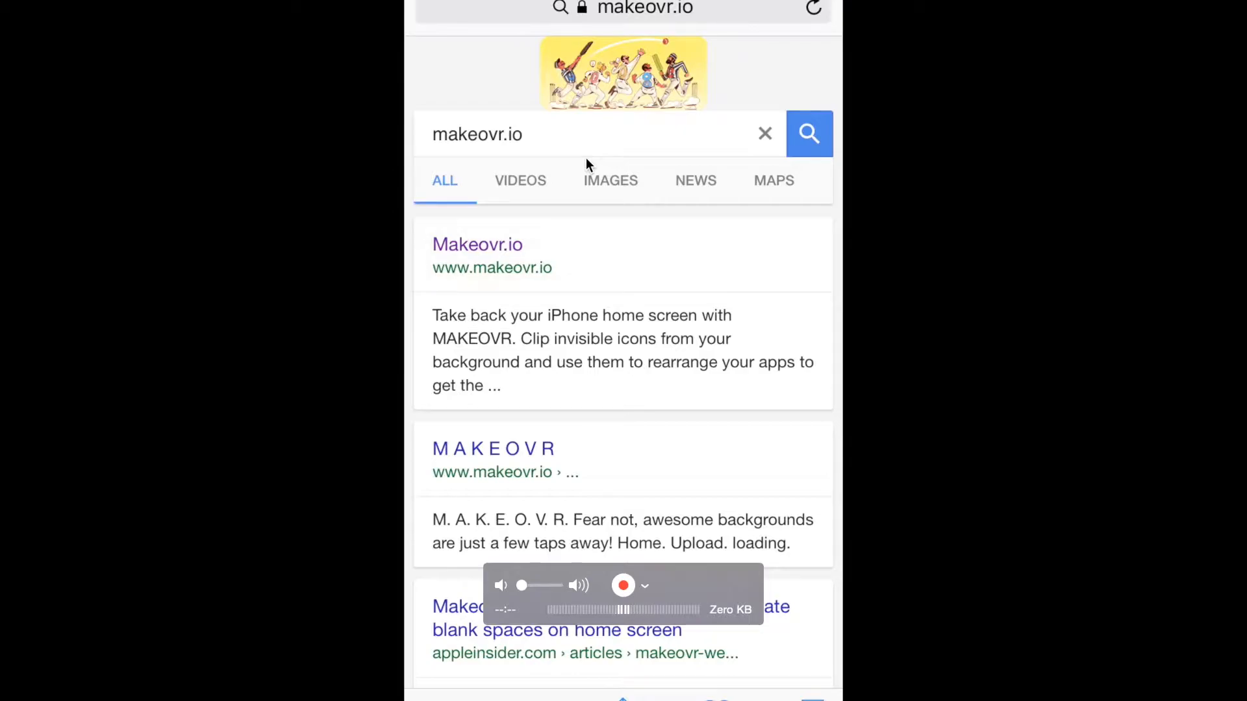
# Load makeovr.io from the search results and scroll to the Start MAKEOVR section.
pyautogui.click(476, 244)
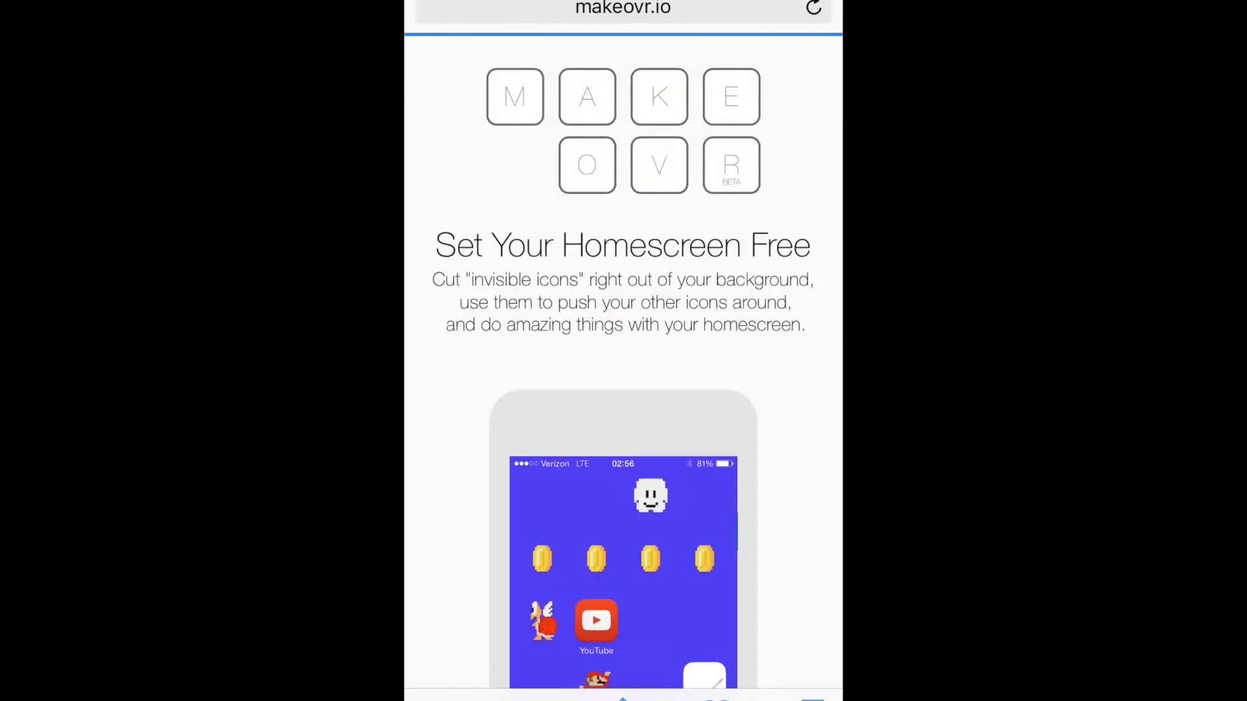
pyautogui.scroll(-3)
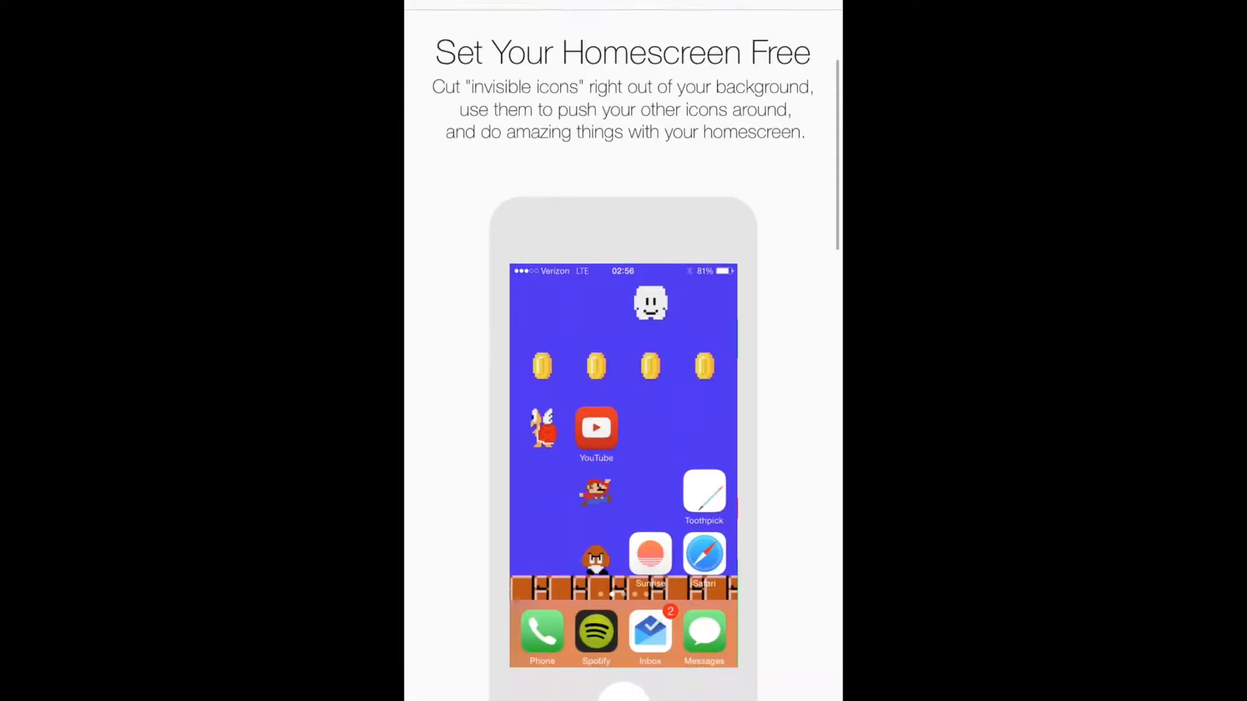
pyautogui.scroll(-3)
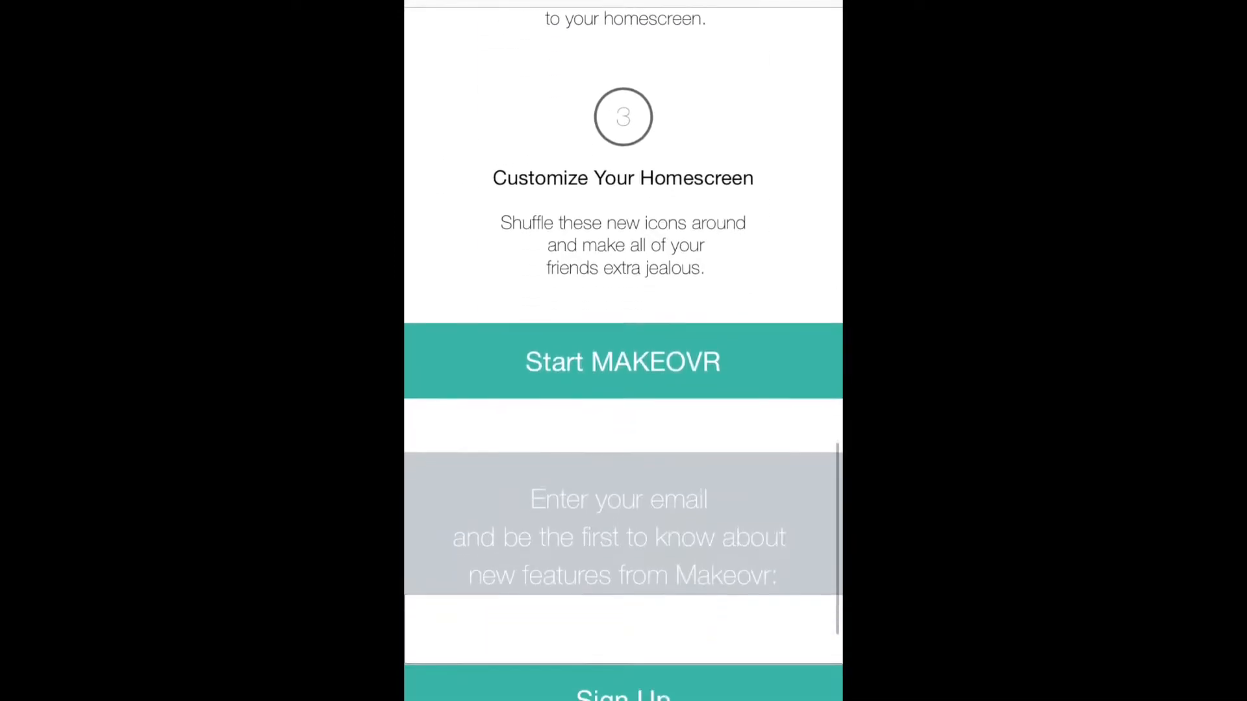
pyautogui.scroll(-3)
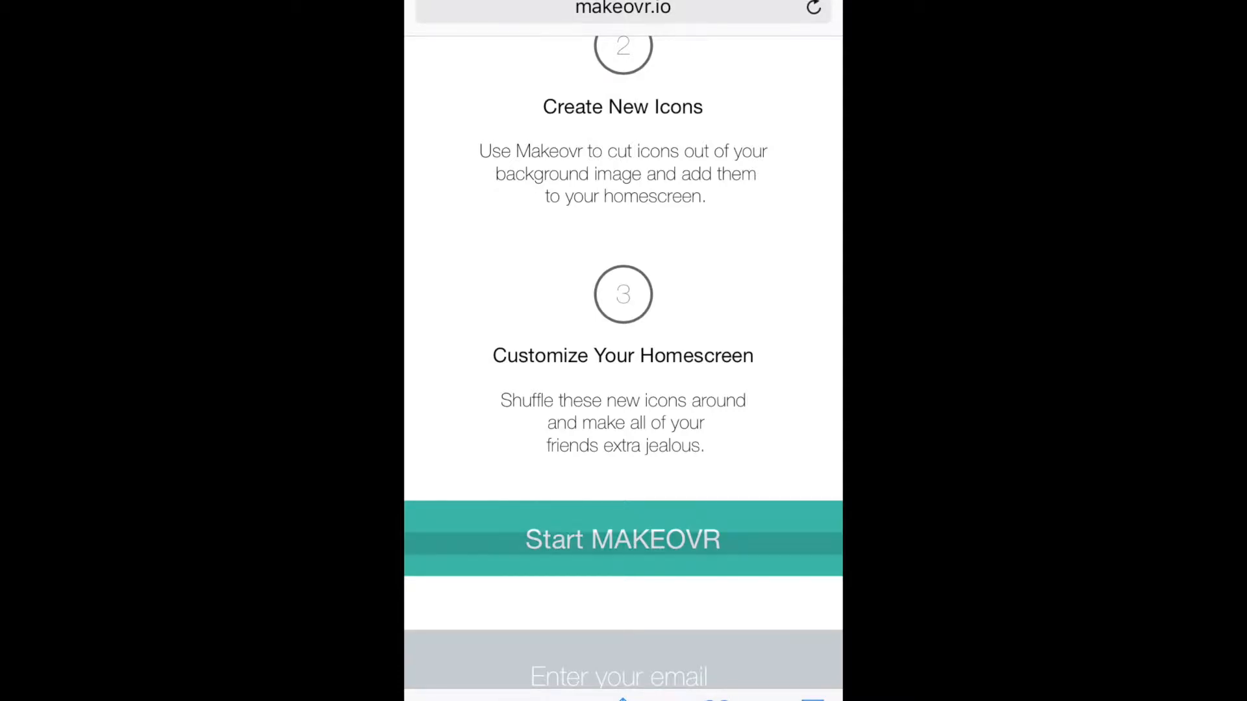
# Start MAKEOVR, close the still-wallpaper and Reduce Motion notice, and return to the home screen.
pyautogui.click(622, 539)
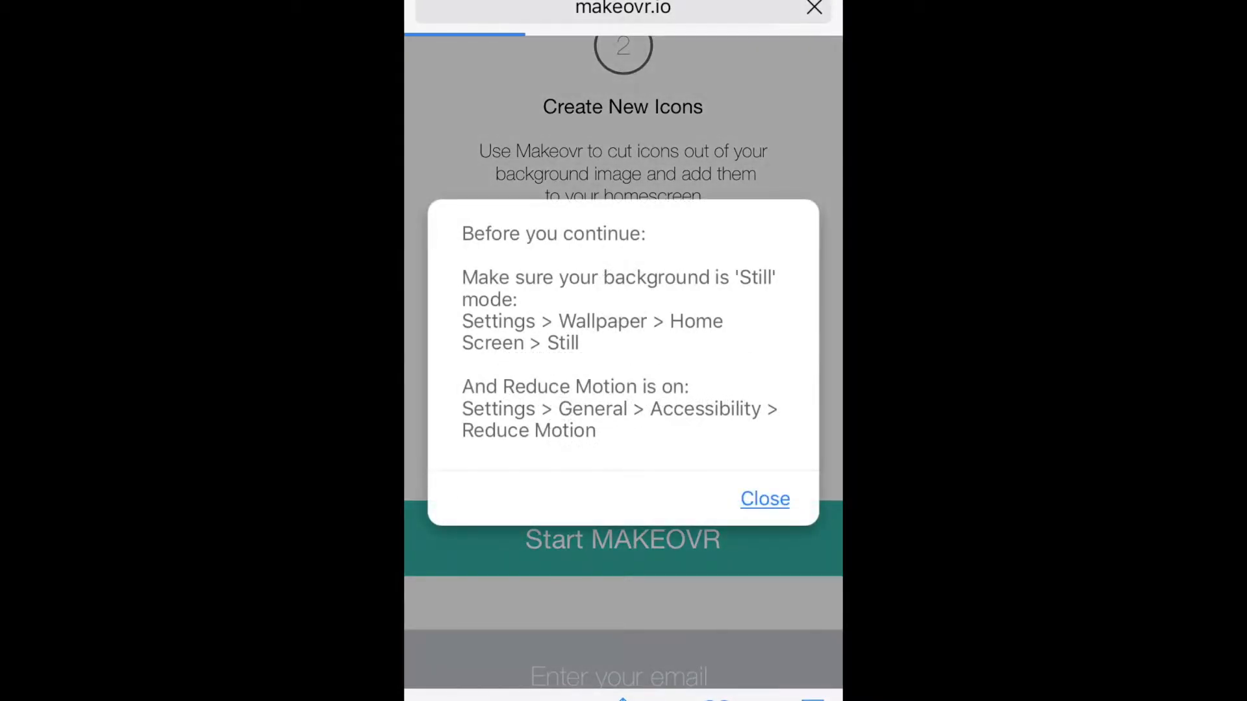
pyautogui.click(764, 499)
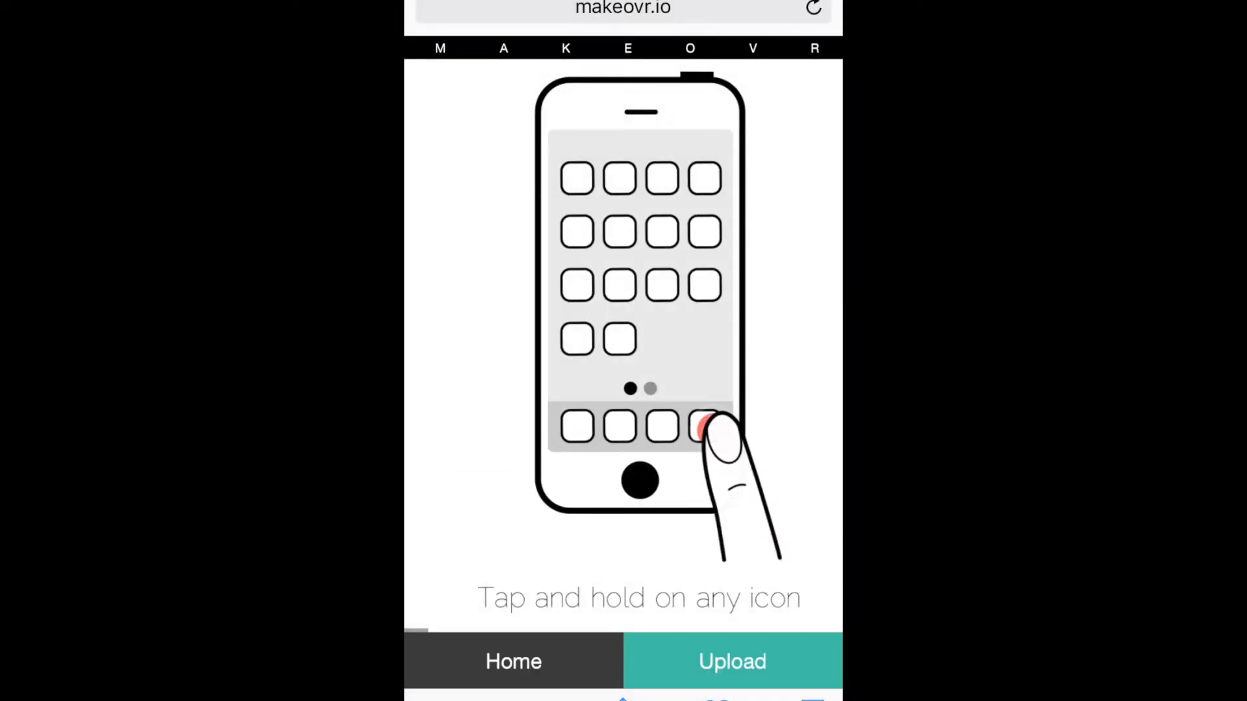
pyautogui.click(706, 429)
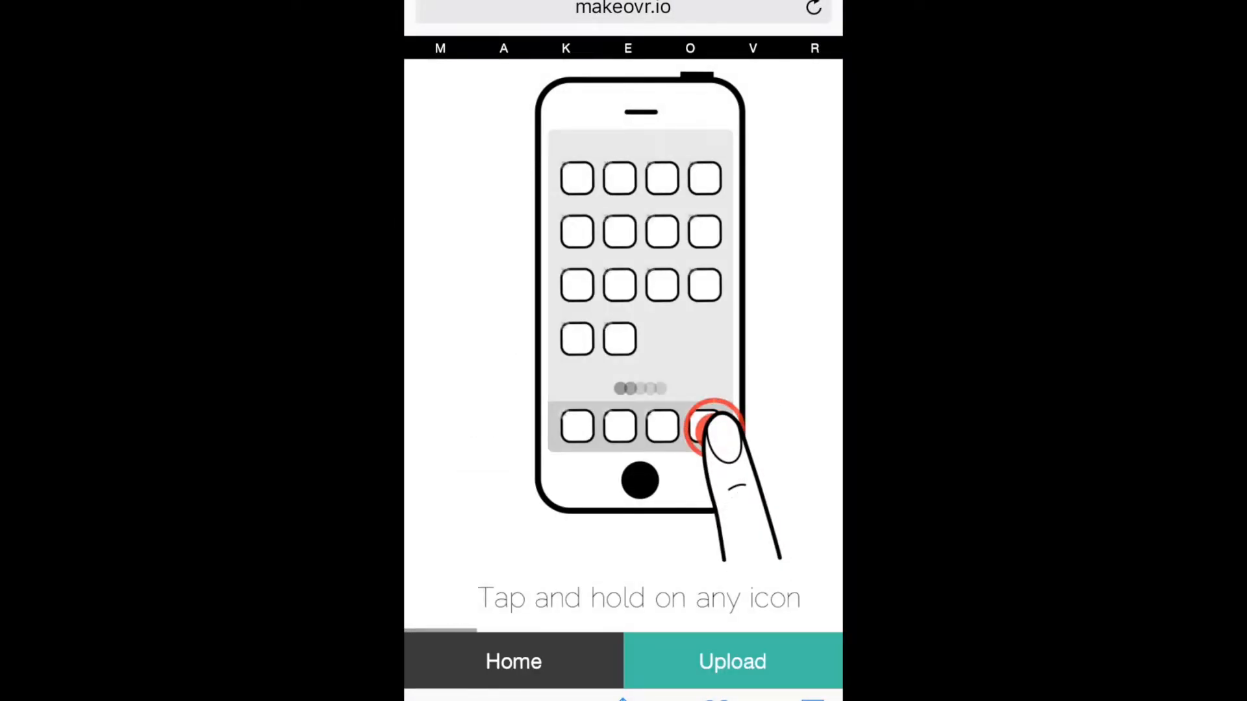
pyautogui.click(705, 426)
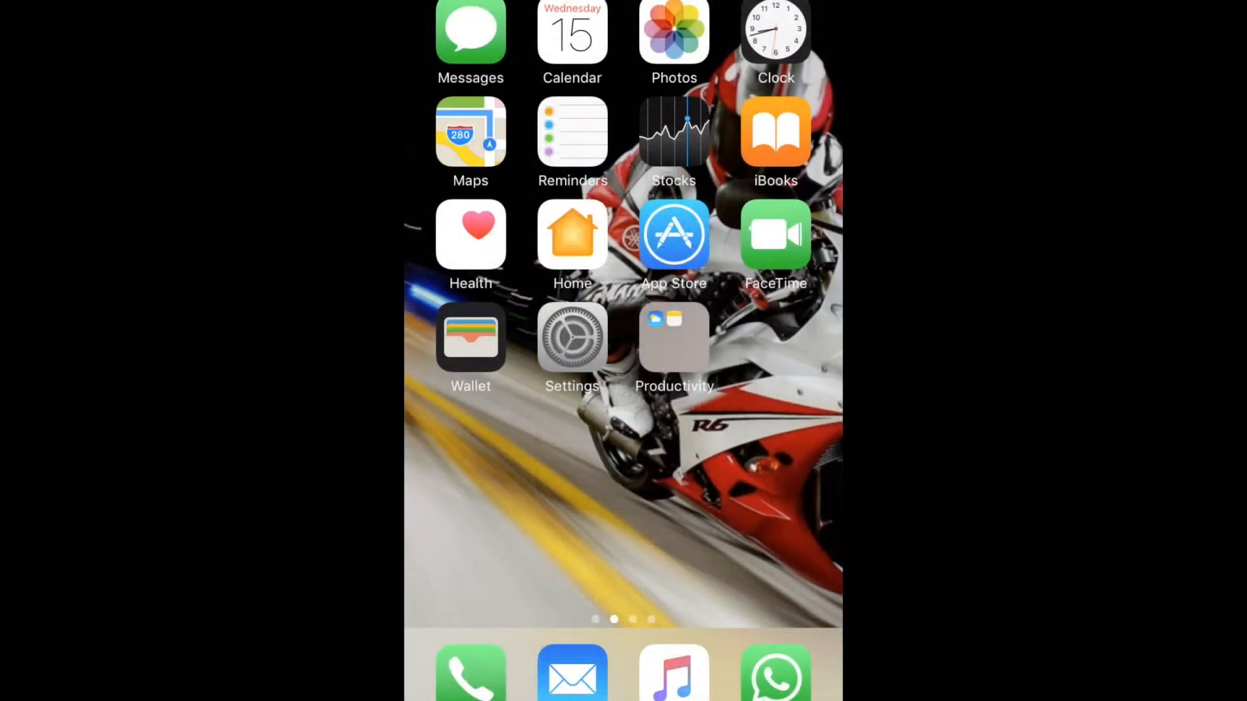
# Capture the empty home screen page and upload it so Makeovr cuts out invisible icon tiles.
pyautogui.click(673, 234)
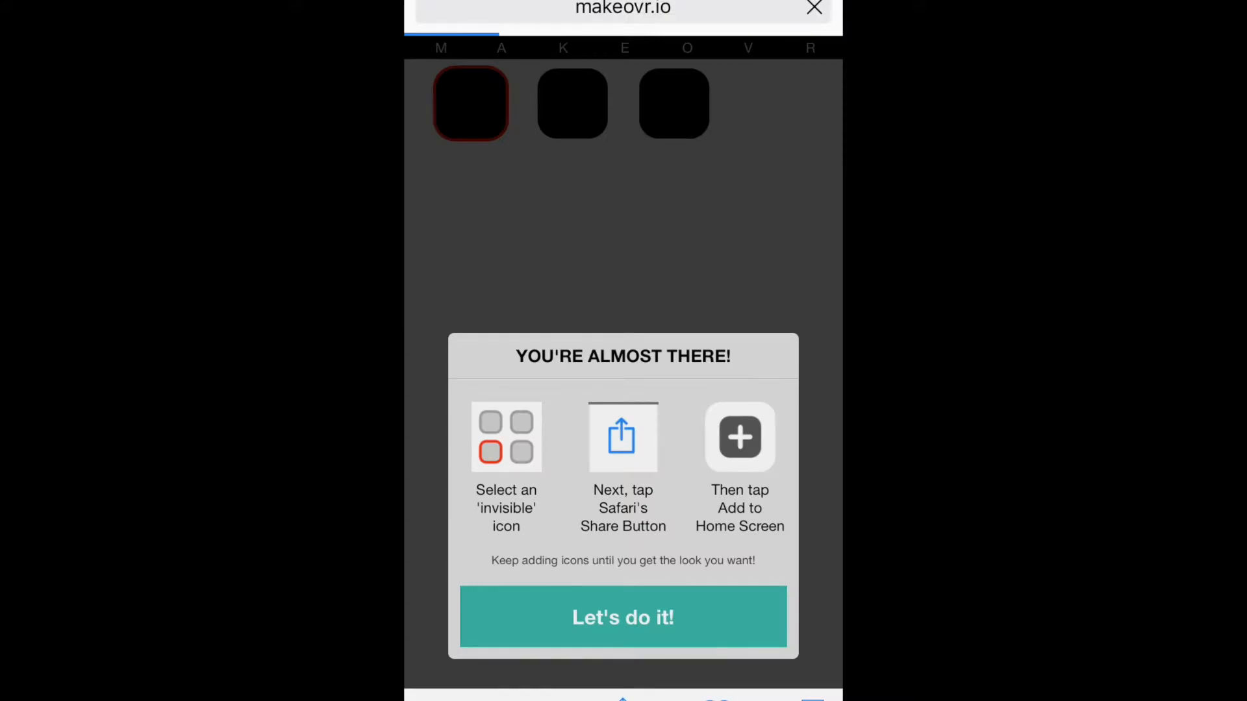
# Dismiss the almost-there tips with Let's do it! to reach the invisible tile grid.
pyautogui.click(624, 617)
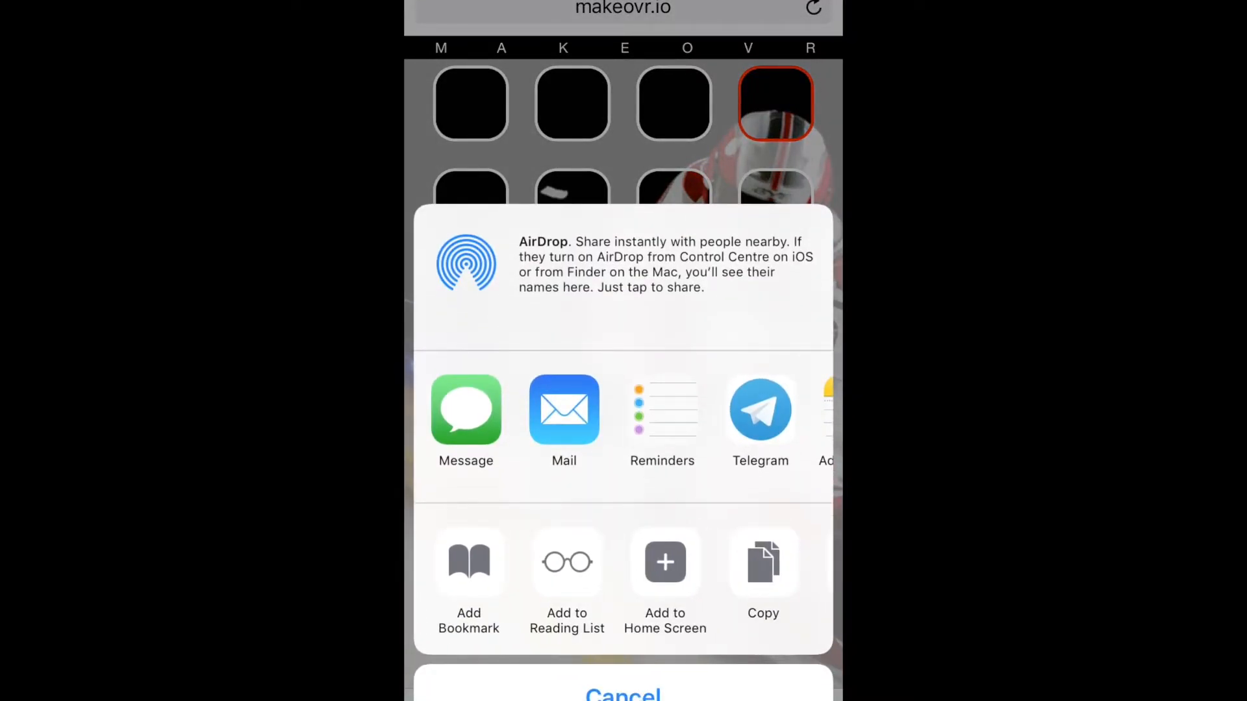
# Add the selected invisible tile to the home screen via Add to Home Screen.
pyautogui.click(665, 562)
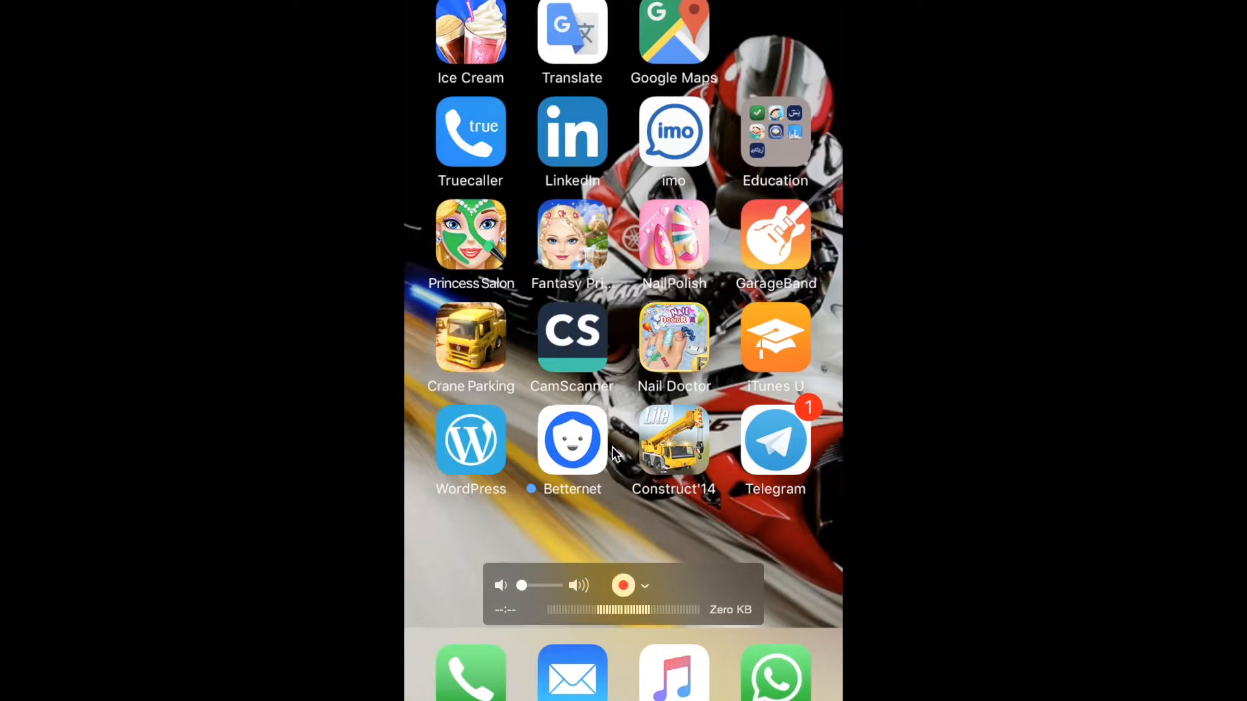
pyautogui.moveTo(628, 522)
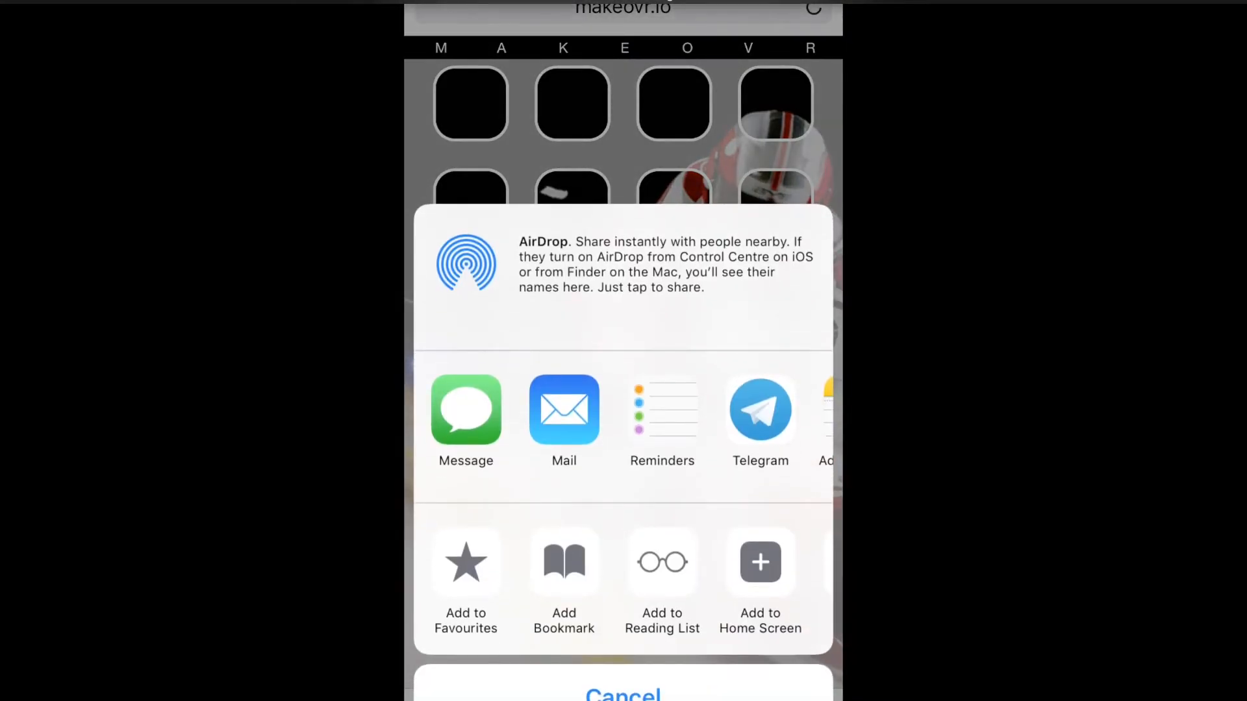
# Add a second invisible wallpaper-matching tile to the home screen and confirm with Add.
pyautogui.click(760, 563)
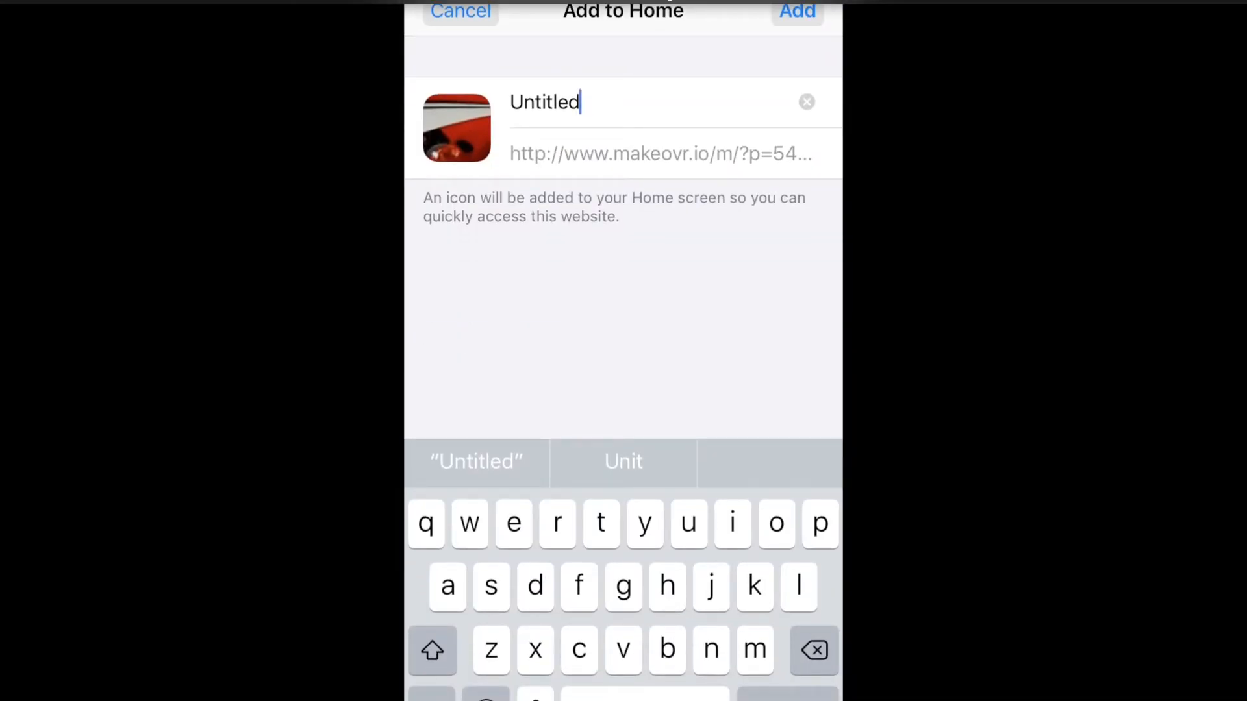
pyautogui.click(797, 11)
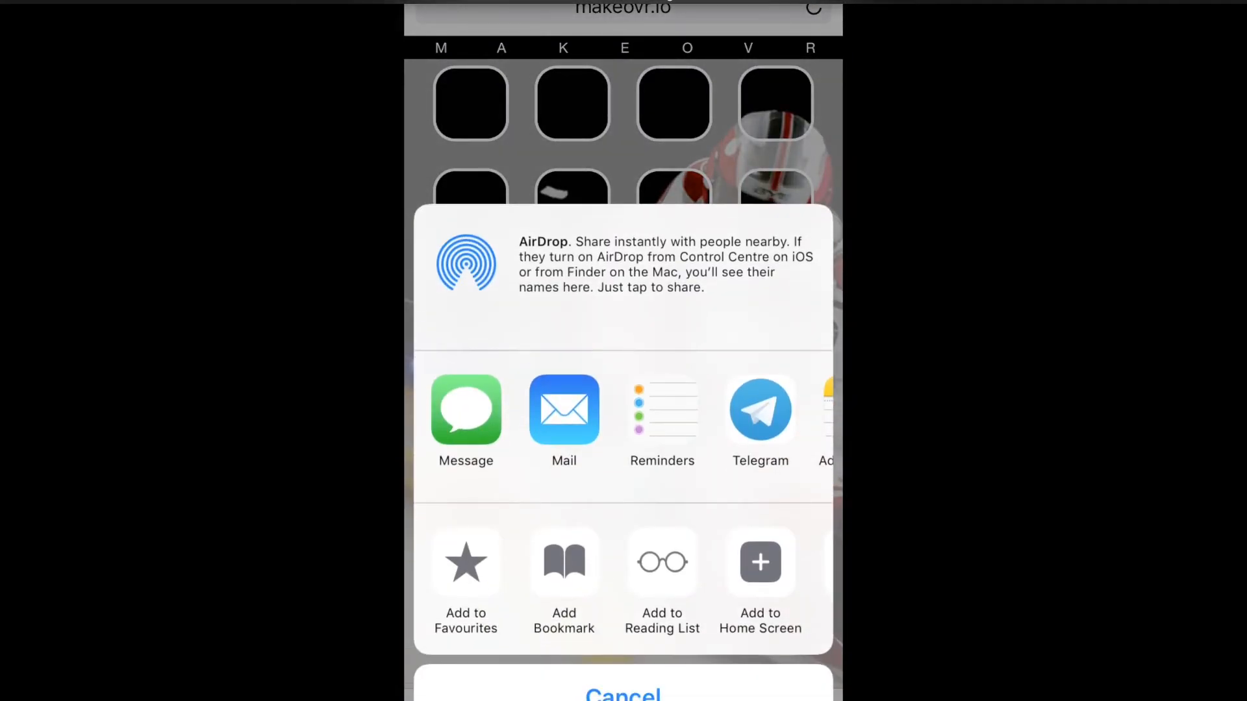
pyautogui.click(760, 562)
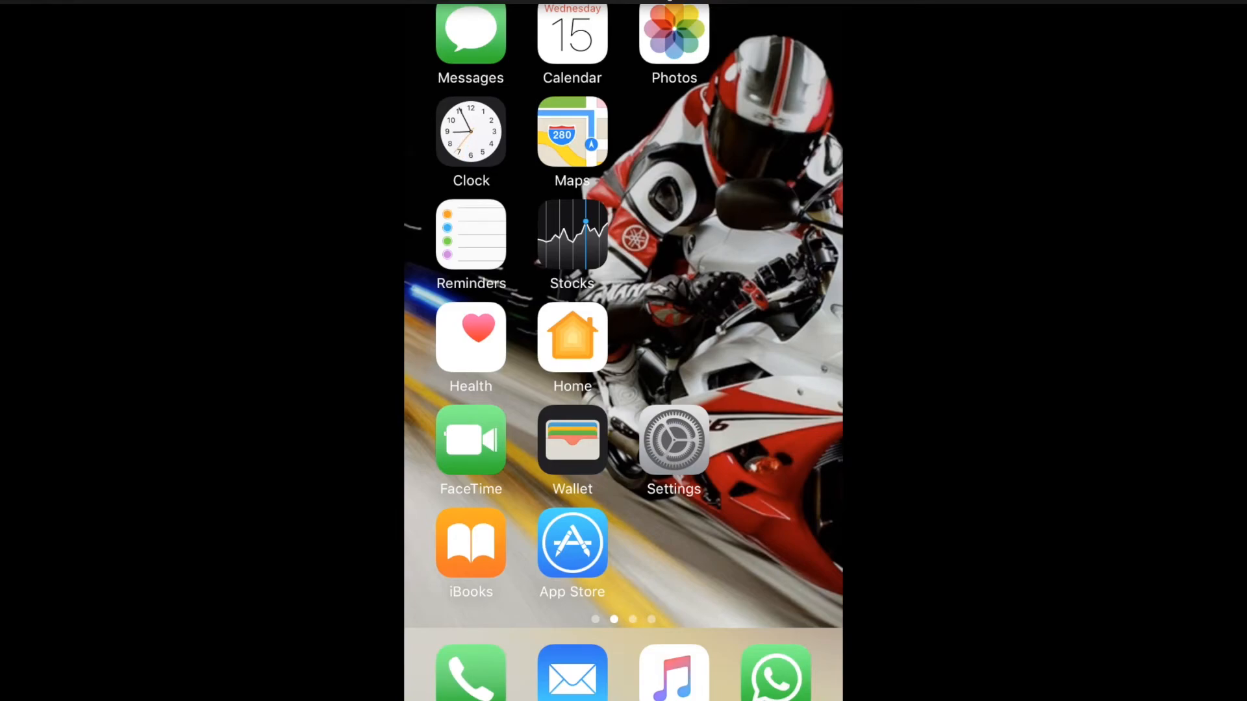
# Drag Settings out and back so it sits beside Wallet with blank gaps between icons.
pyautogui.moveTo(675, 440); pyautogui.dragTo(791, 572)
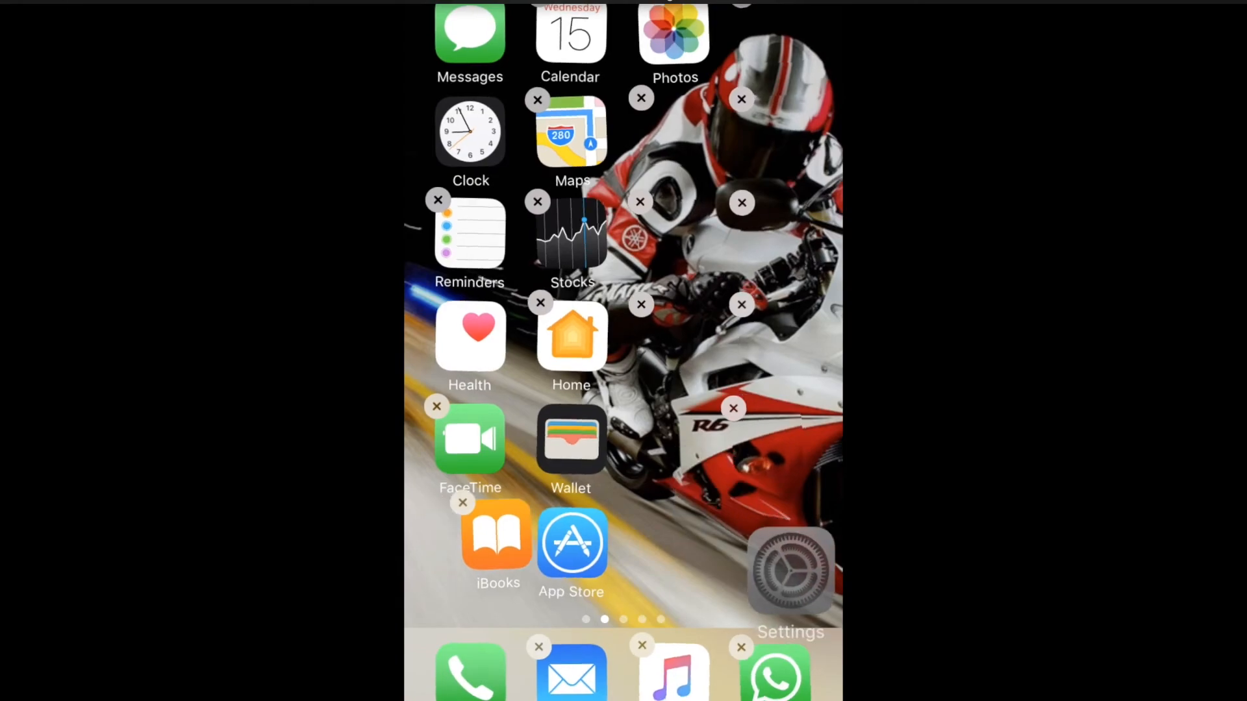
pyautogui.moveTo(791, 569); pyautogui.dragTo(671, 438)
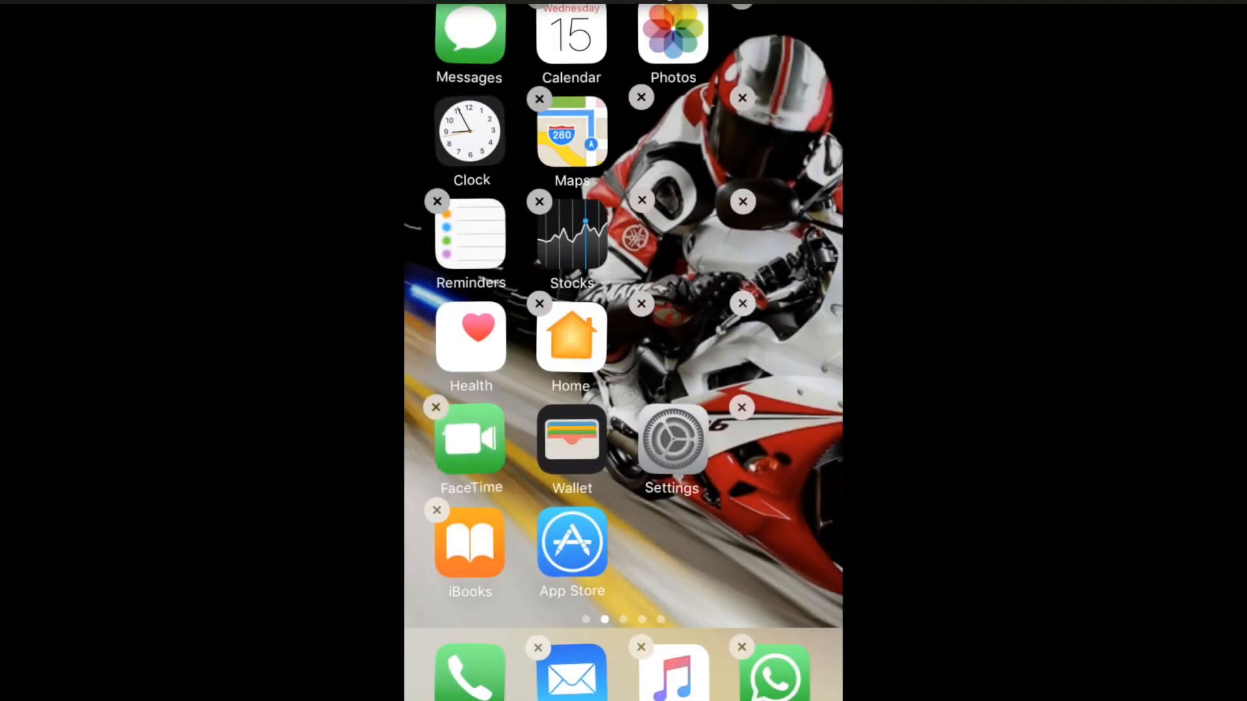